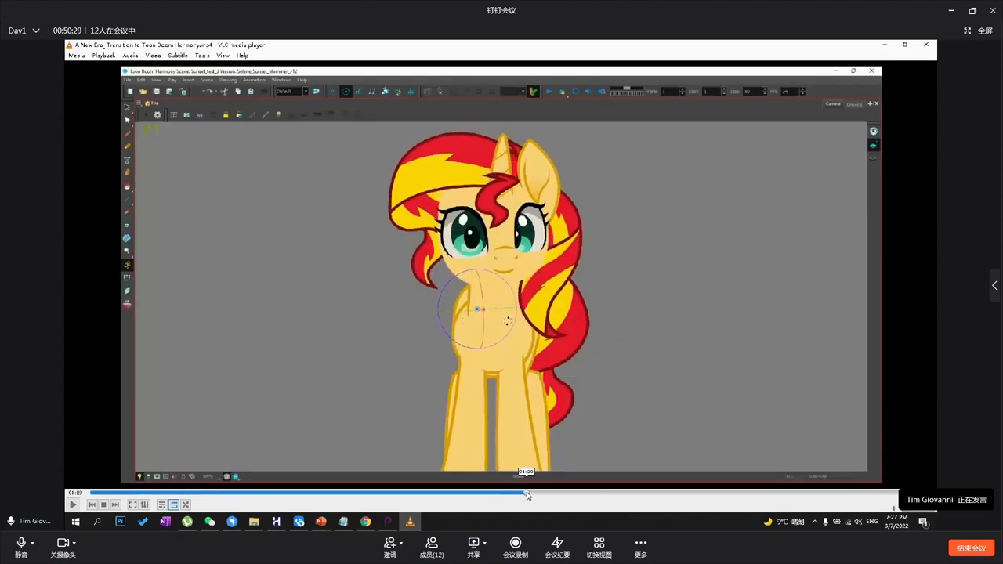
# - Drag the VLC seek bar forward to a later point in the Harmony lesson
pyautogui.moveTo(526, 494); pyautogui.dragTo(605, 494)
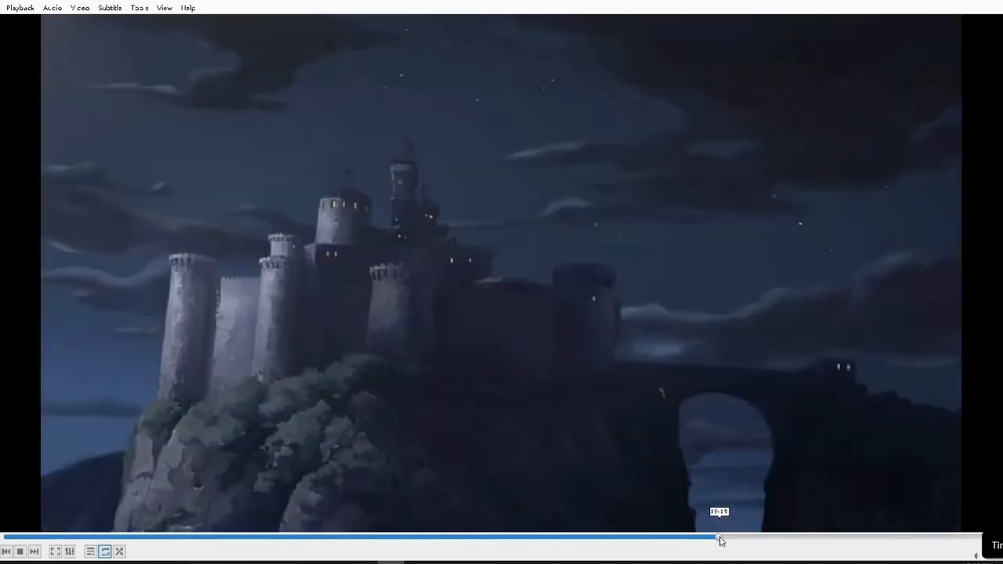
# - Jump further ahead in the lesson video via the VLC seek bar
pyautogui.click(718, 537)
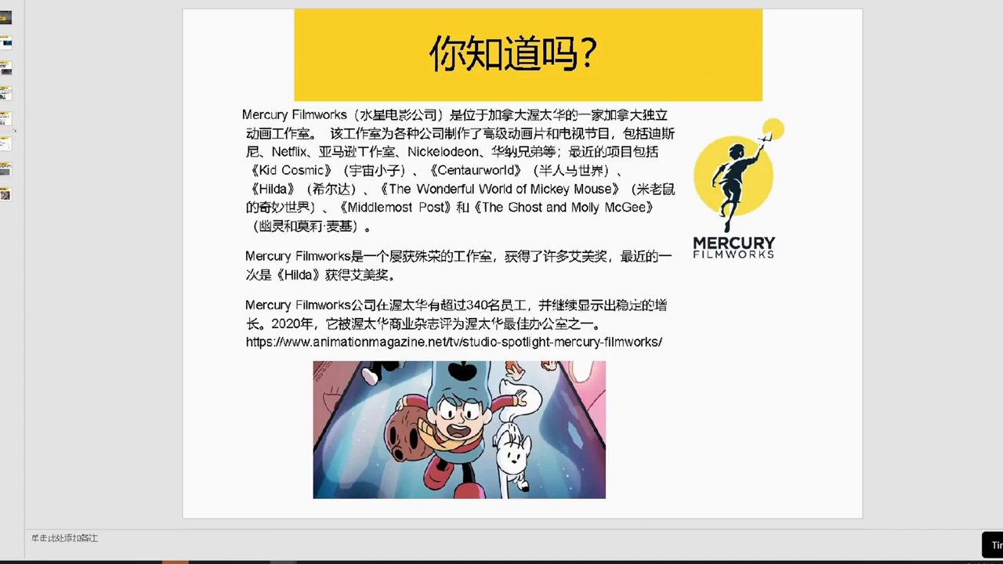
pyautogui.moveTo(751, 352)
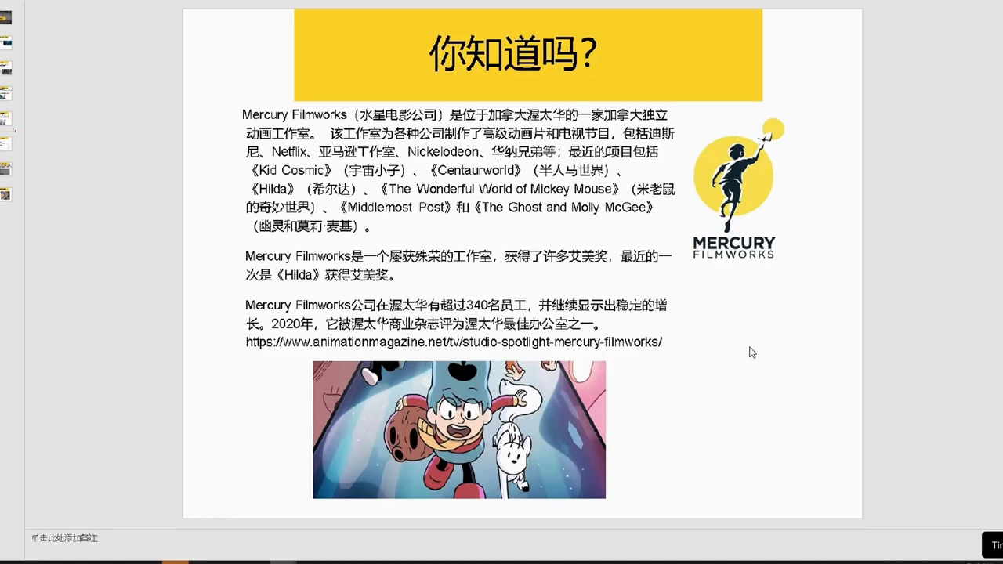
pyautogui.moveTo(274, 366)
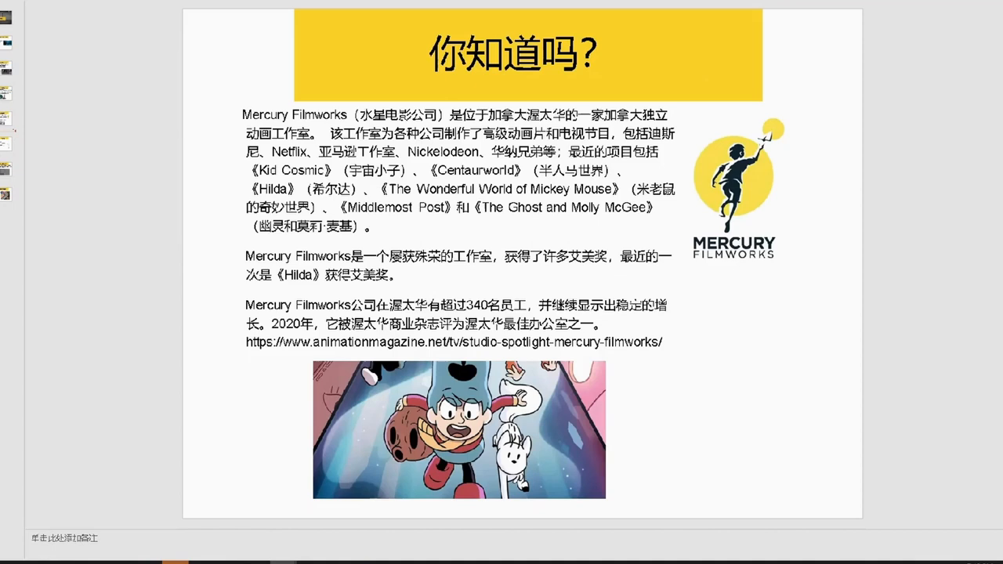
# - Advance the Mercury Filmworks slide in the PowerPoint slideshow
pyautogui.click(9, 143)
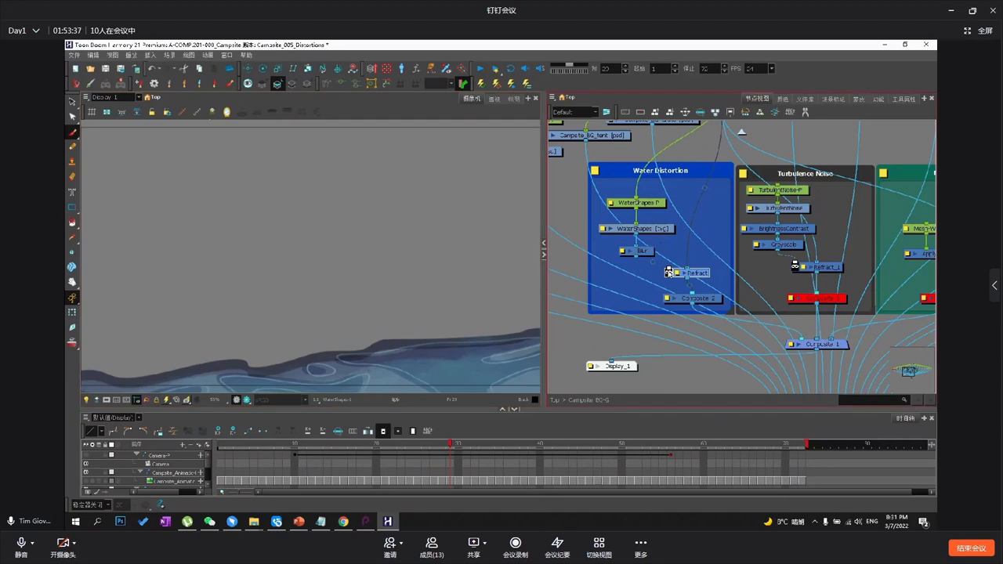
pyautogui.moveTo(683, 285)
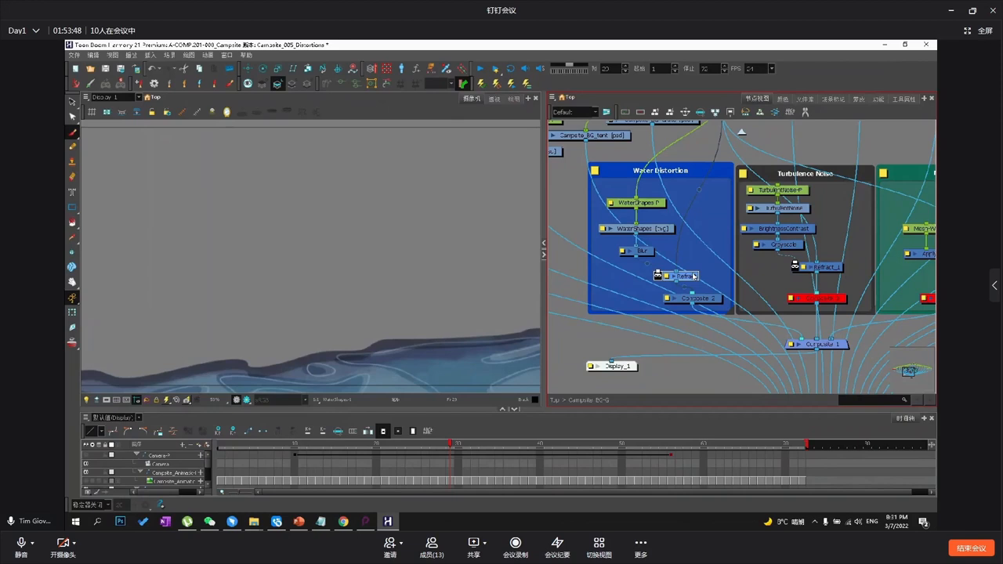
pyautogui.moveTo(685, 276)
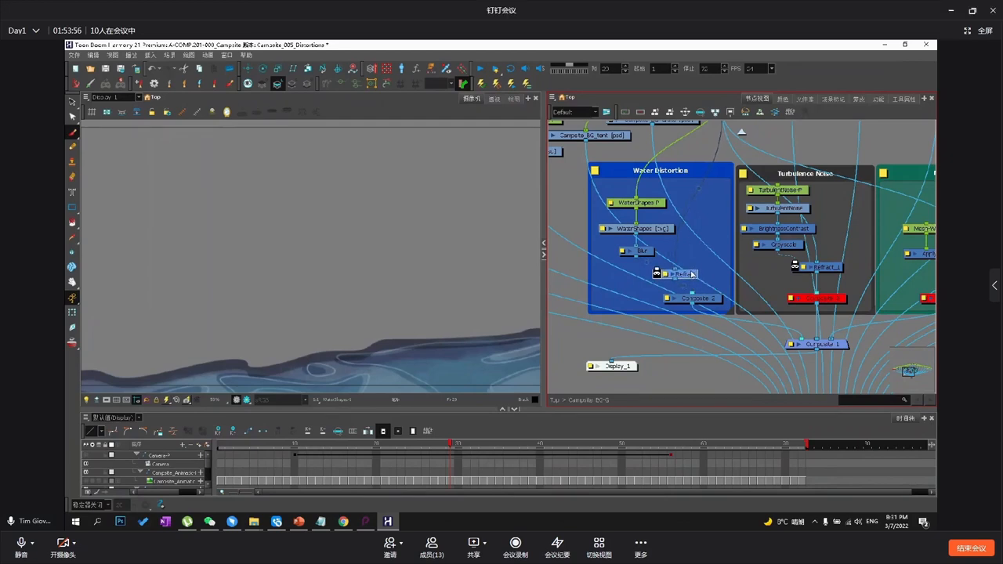
pyautogui.doubleClick(674, 274)
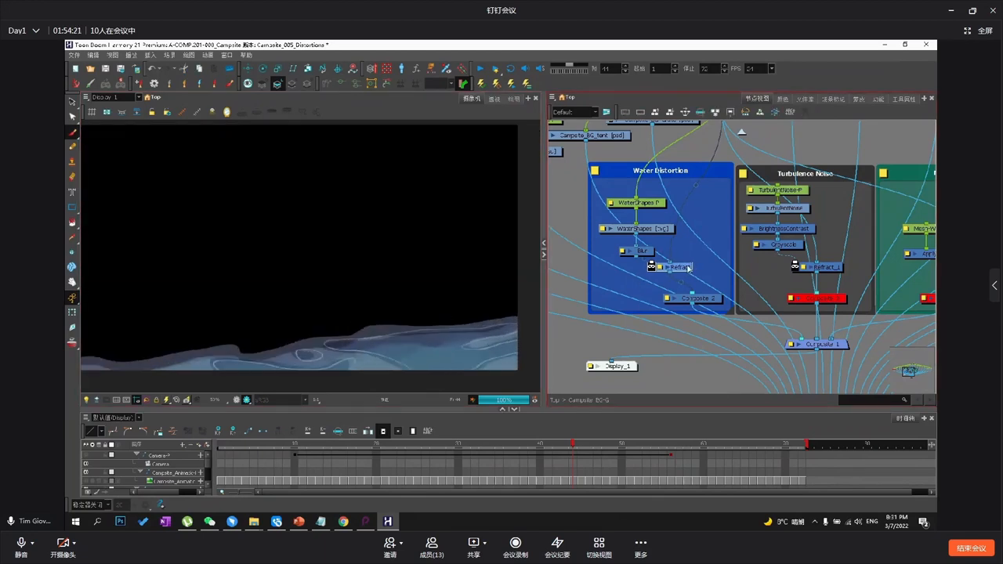
# - Drag near the Refract node so the viewer renders the water shapes on black
pyautogui.moveTo(678, 266); pyautogui.dragTo(685, 275)
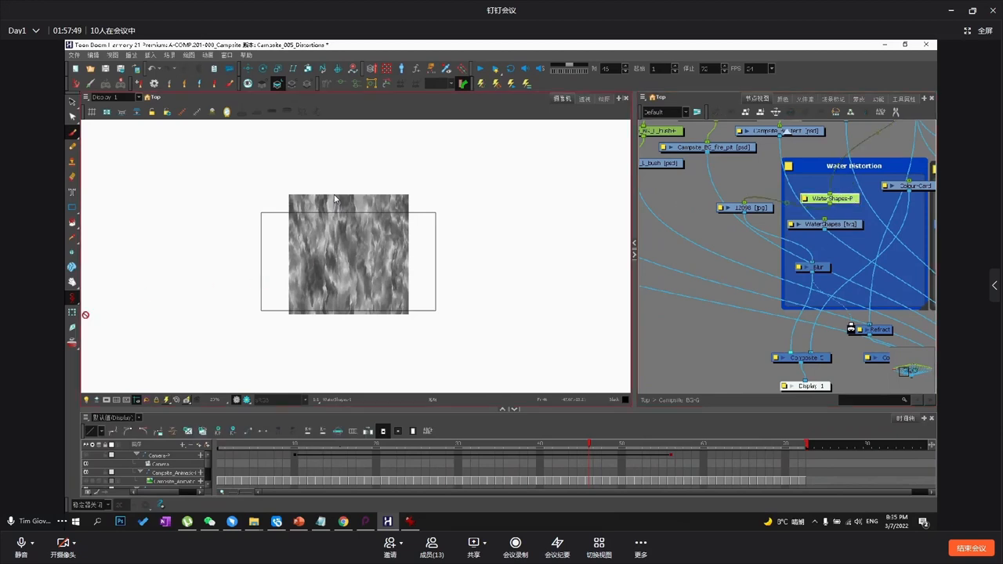
# - Select the grey streaky 12098 texture in the Camera view
pyautogui.click(349, 254)
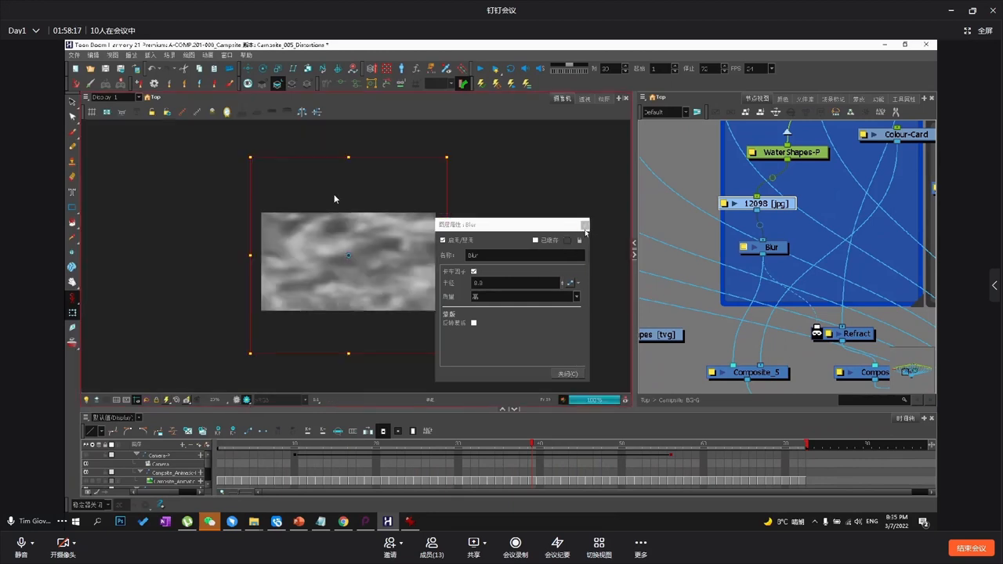
# - Close the Blur settings, reopen them from the Blur node, then close them again
pyautogui.click(566, 373)
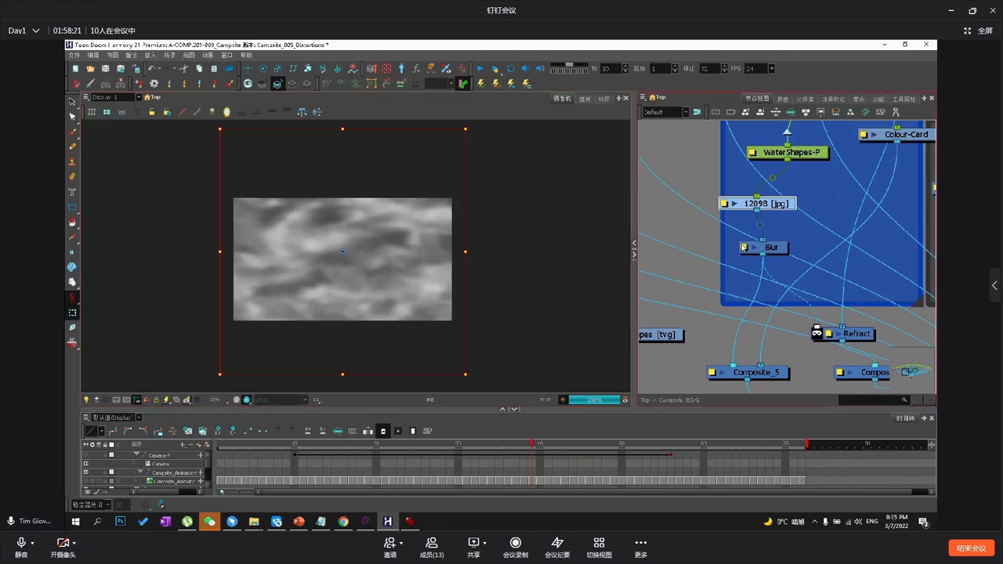
pyautogui.doubleClick(771, 247)
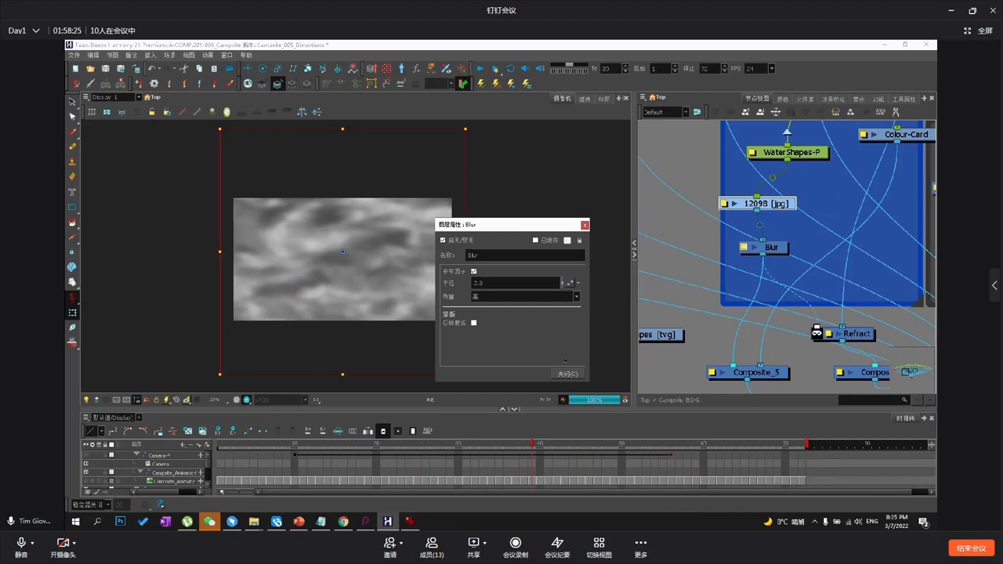
pyautogui.click(517, 282)
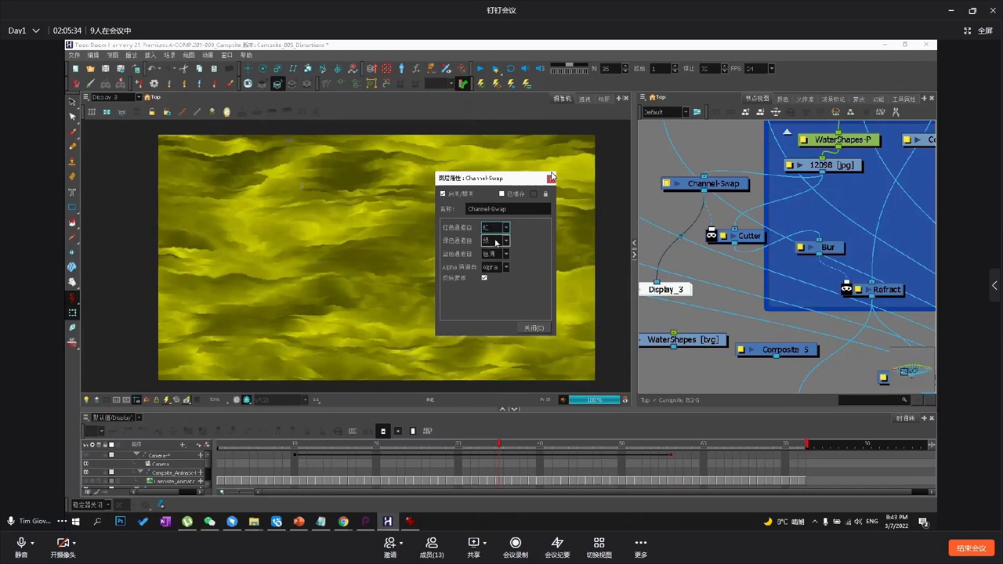
# - Set Channel-Swap's Green and Blue channels to take their values from Red
pyautogui.click(505, 253)
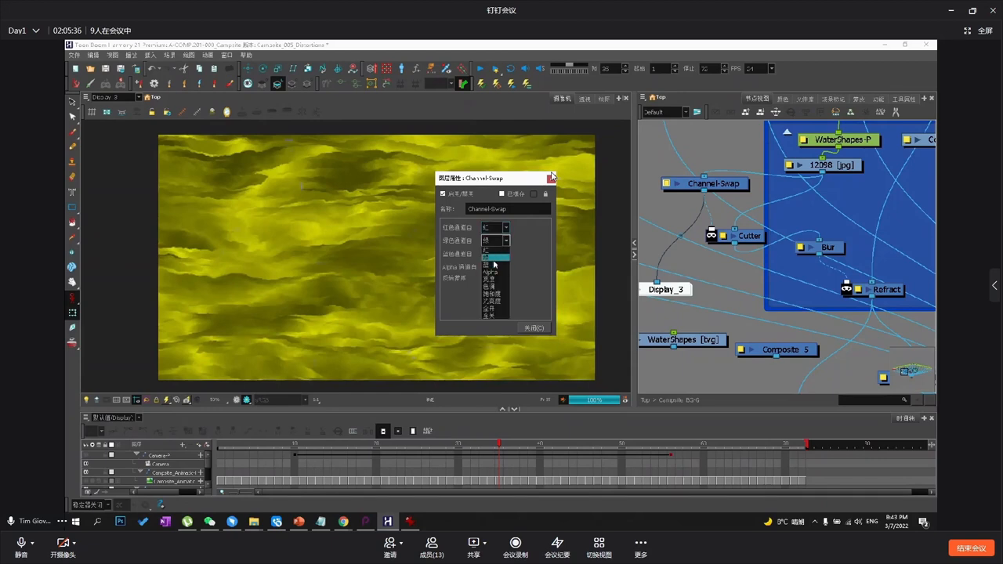
pyautogui.click(494, 254)
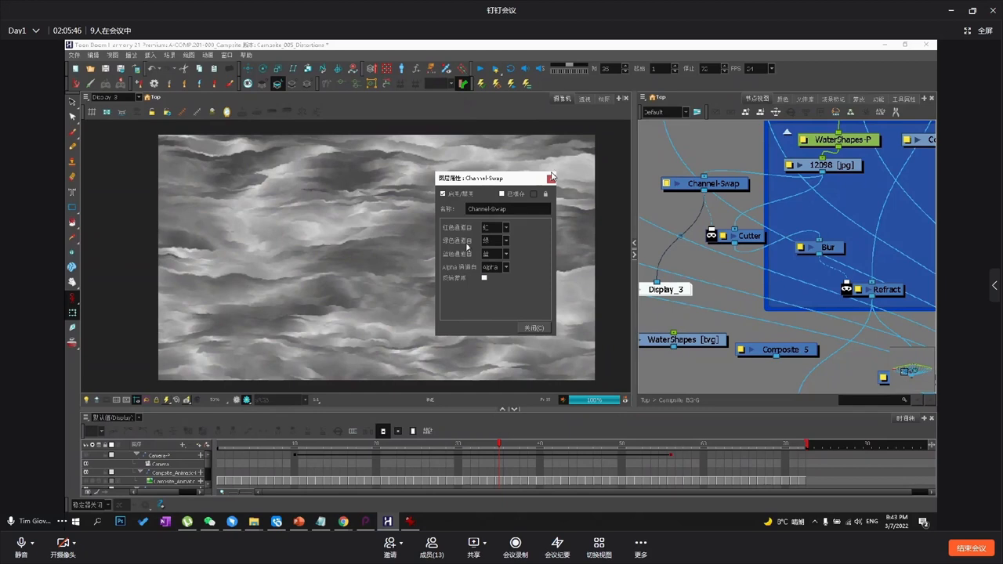
pyautogui.click(506, 254)
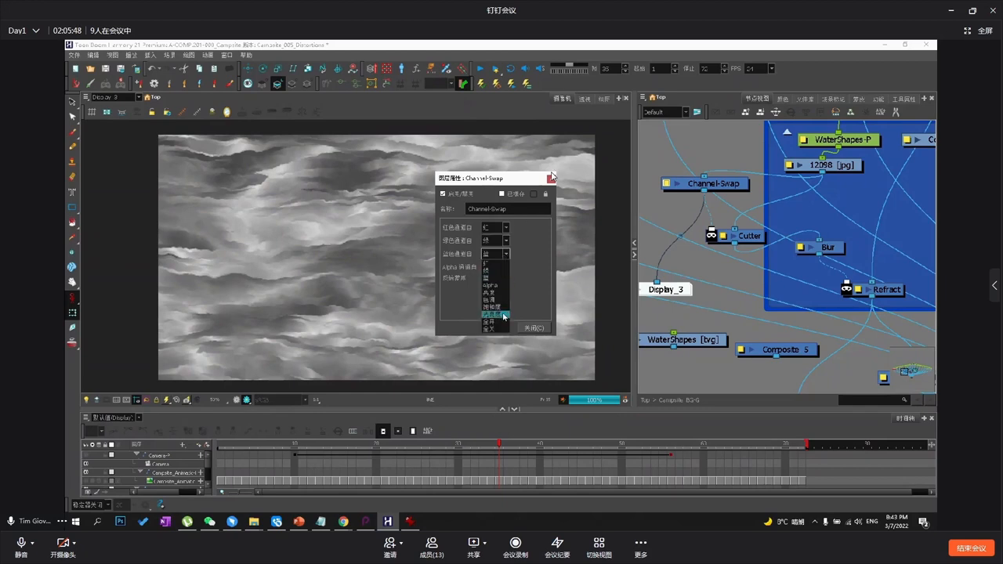
pyautogui.click(490, 316)
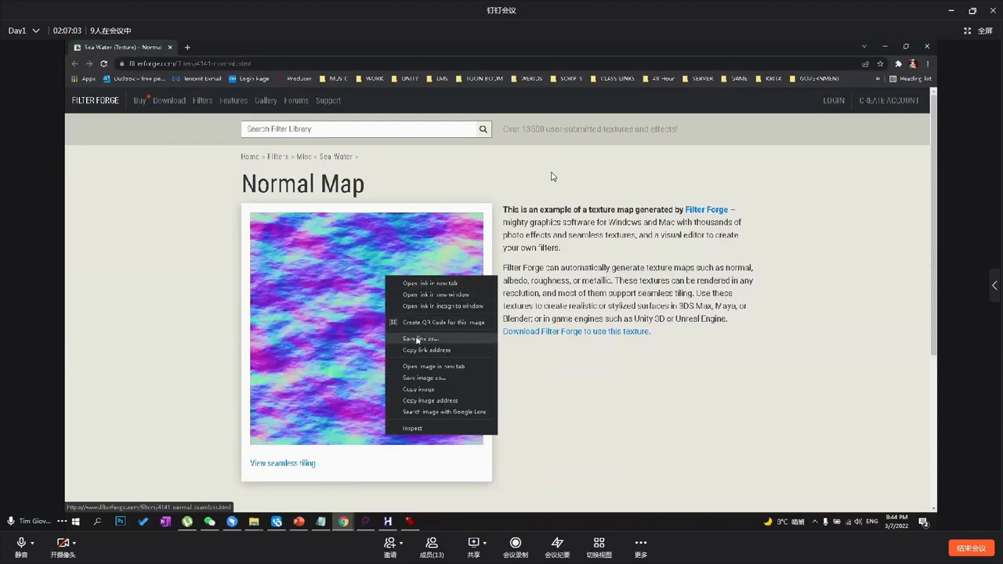
# - Select the Sea Water Normal Map texture image on the Filter Forge page
pyautogui.click(421, 338)
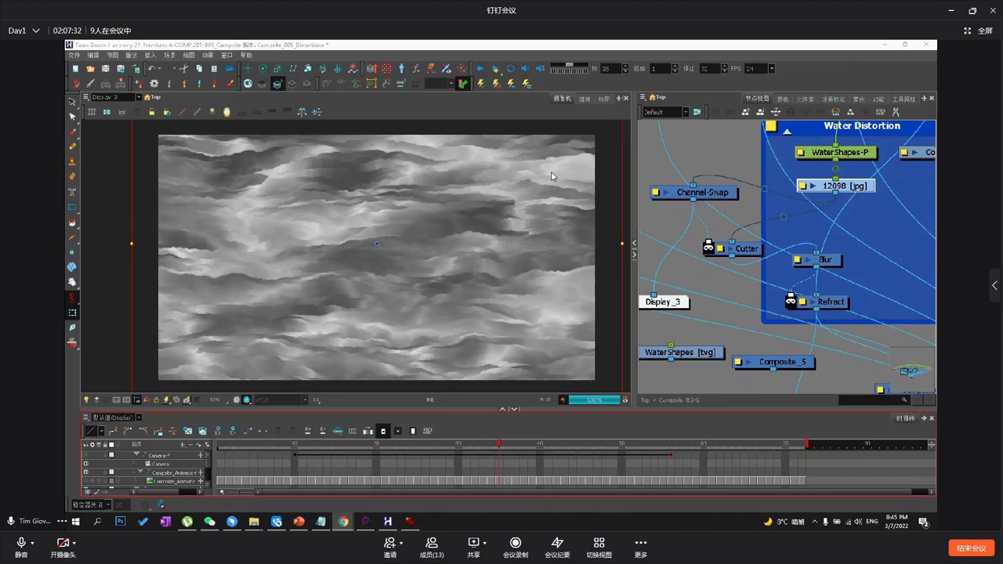
pyautogui.moveTo(553, 214)
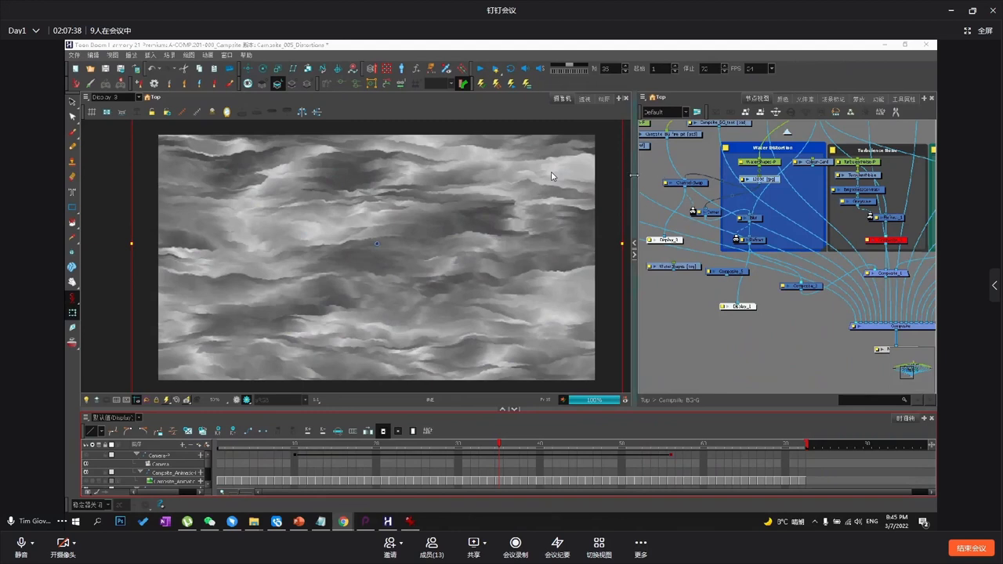
pyautogui.moveTo(513, 143)
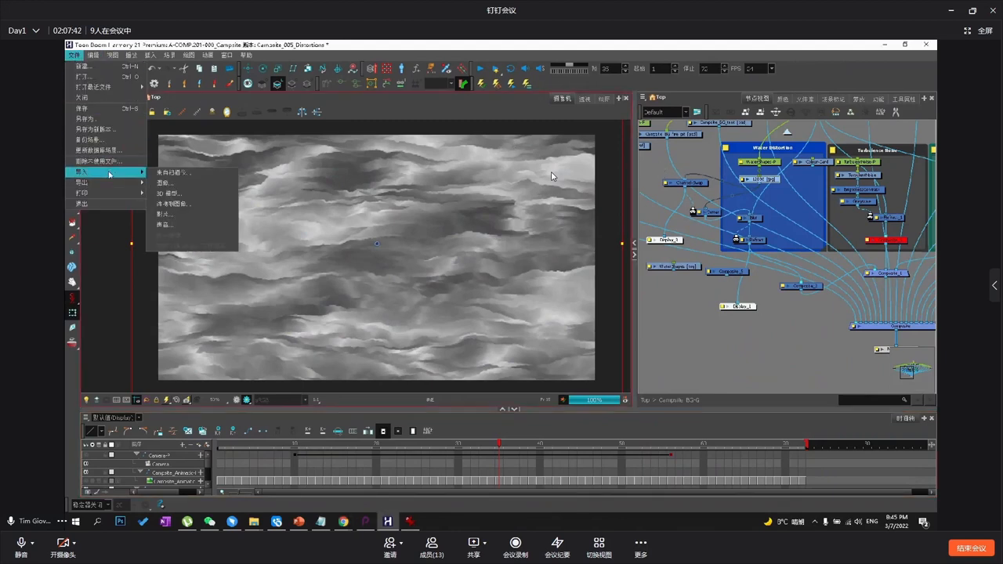
# - Import the 4141 normal map JPG as a new image node
pyautogui.click(169, 172)
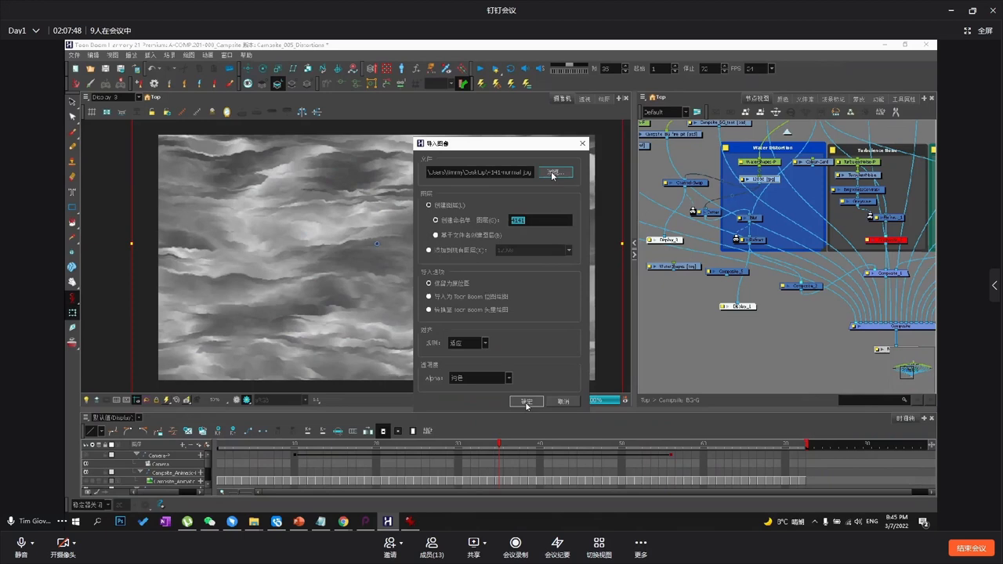
pyautogui.click(526, 401)
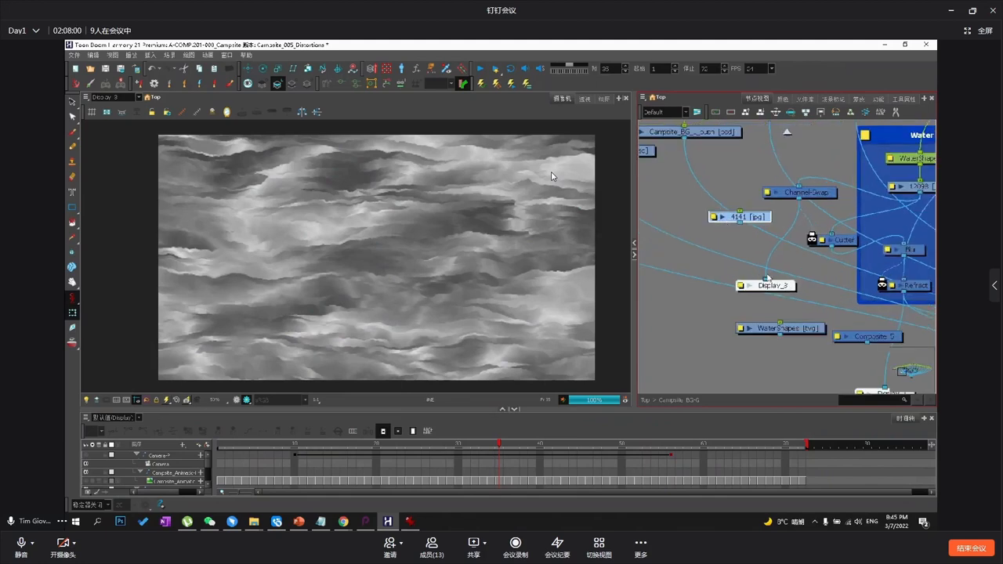
# - Move the 4141 [jpg] node above Channel-Swap and connect it to the channel nodes
pyautogui.moveTo(739, 217); pyautogui.dragTo(772, 181)
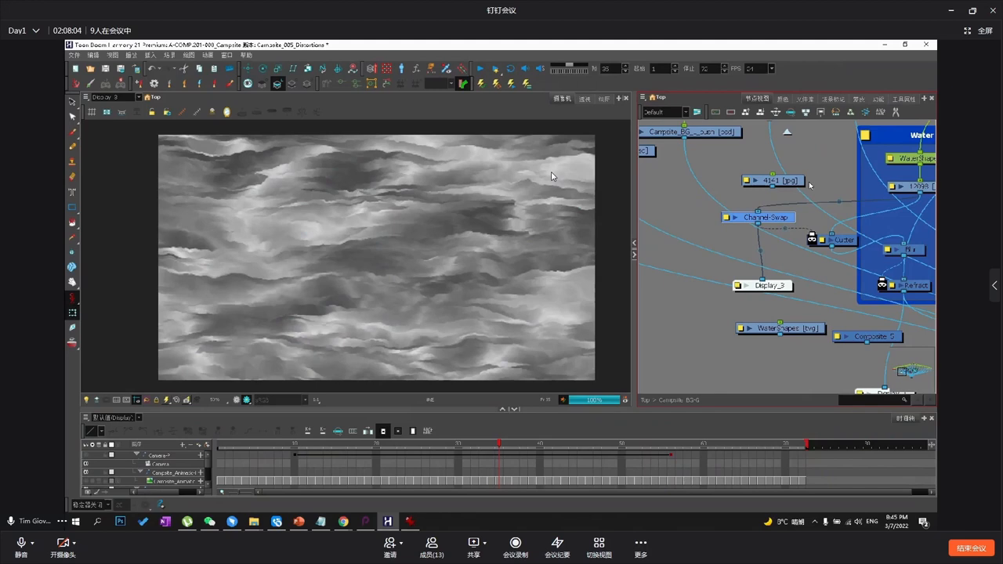
pyautogui.click(760, 217)
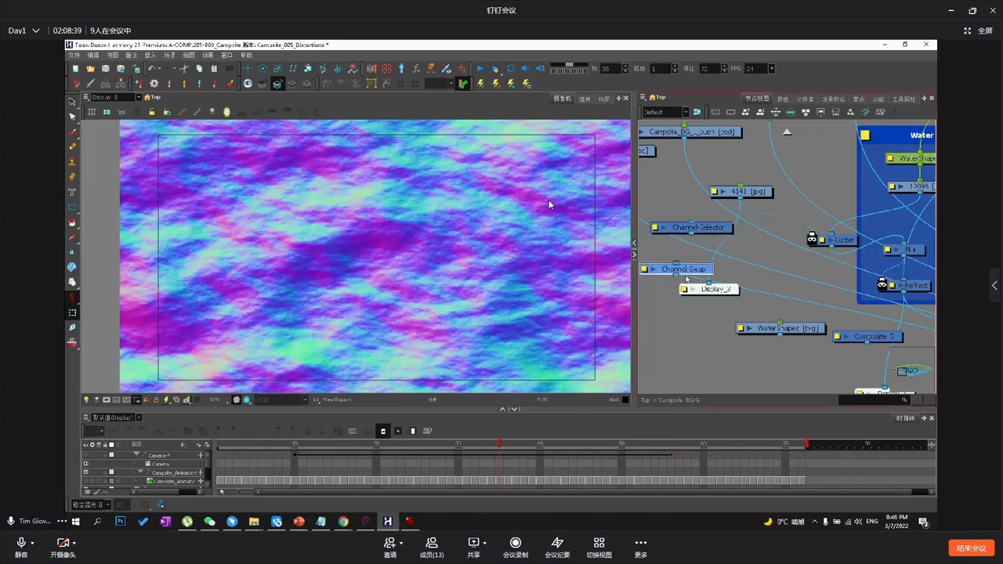
# - Open the Channel-Swap node's Layer Properties from the Node View
pyautogui.doubleClick(690, 228)
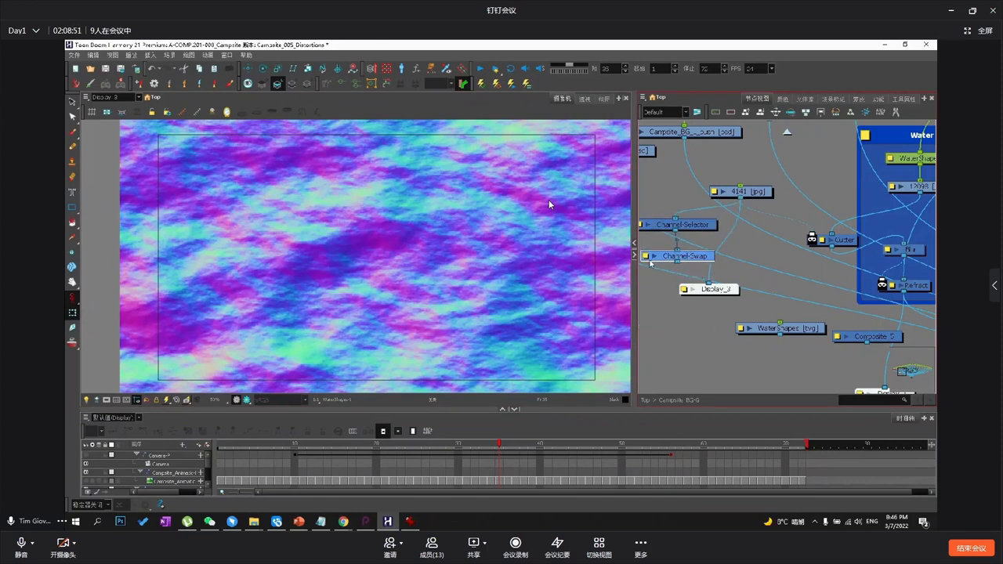
pyautogui.doubleClick(684, 255)
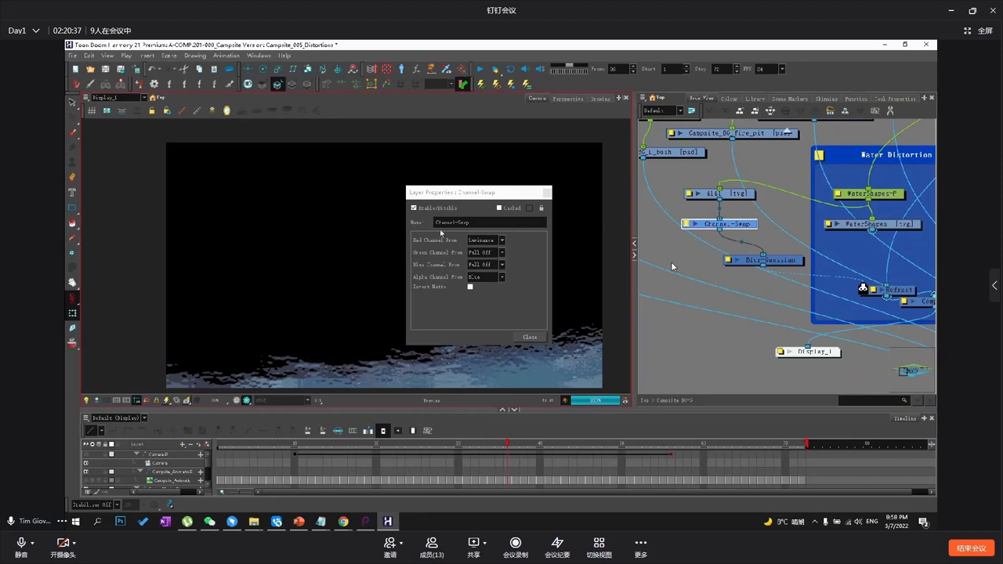
# - Set Channel-Swap's red and alpha channels both to come from Red, then close it
pyautogui.click(486, 240)
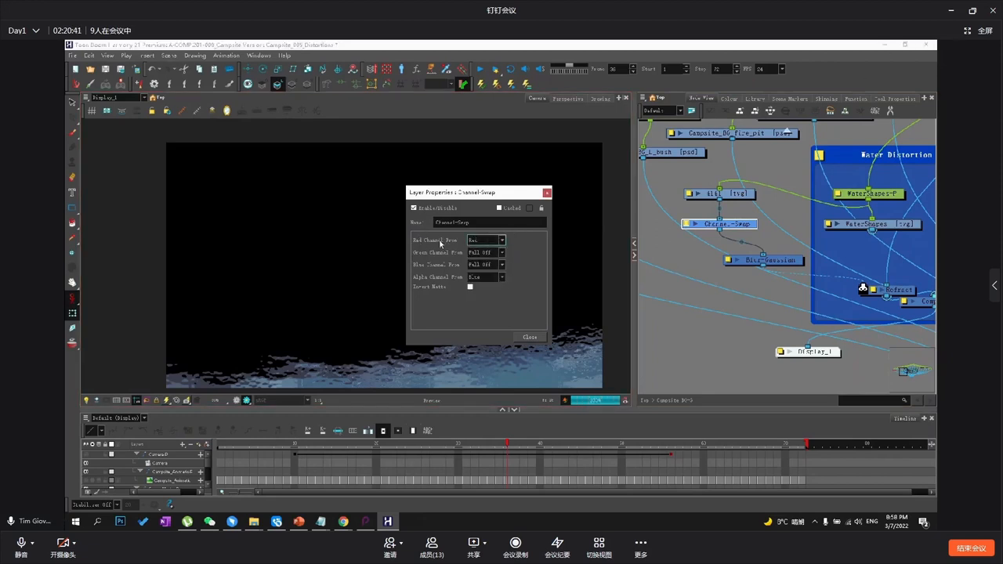
pyautogui.click(500, 240)
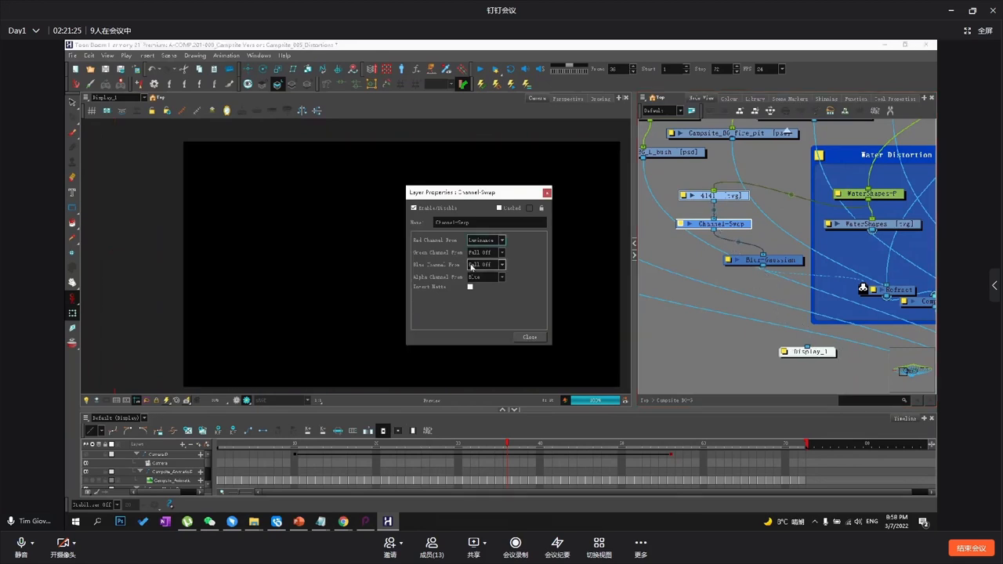
pyautogui.click(486, 278)
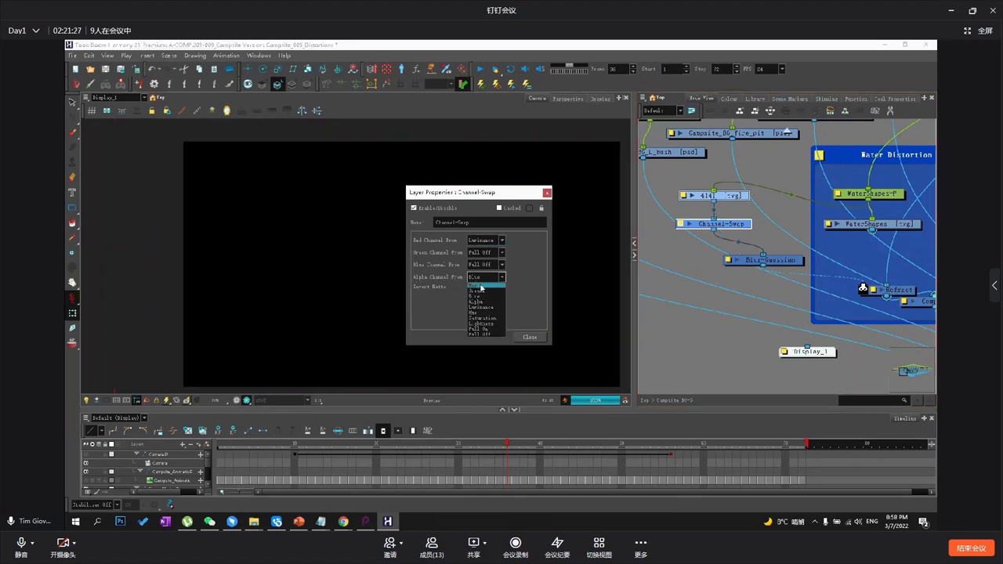
pyautogui.click(478, 278)
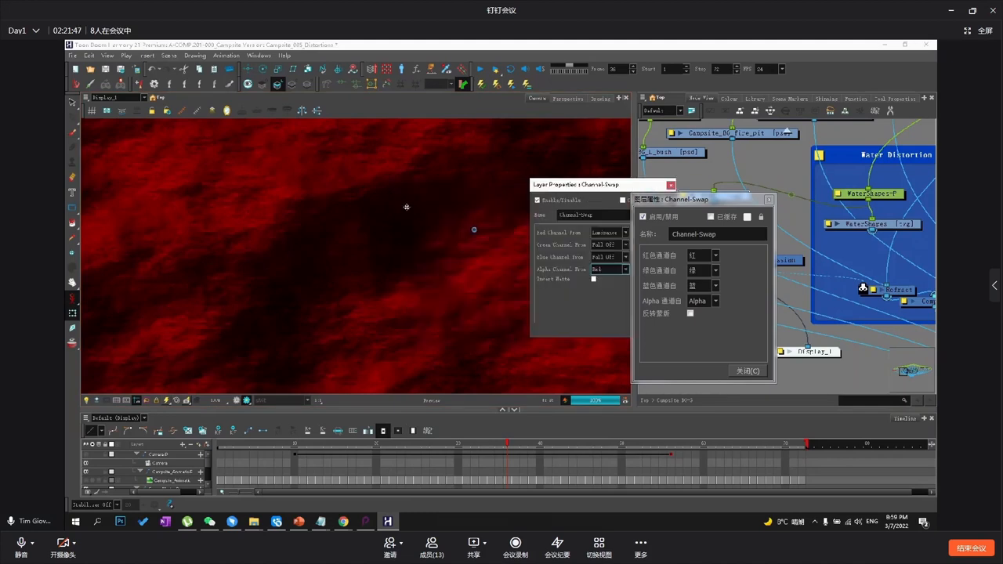
pyautogui.click(671, 184)
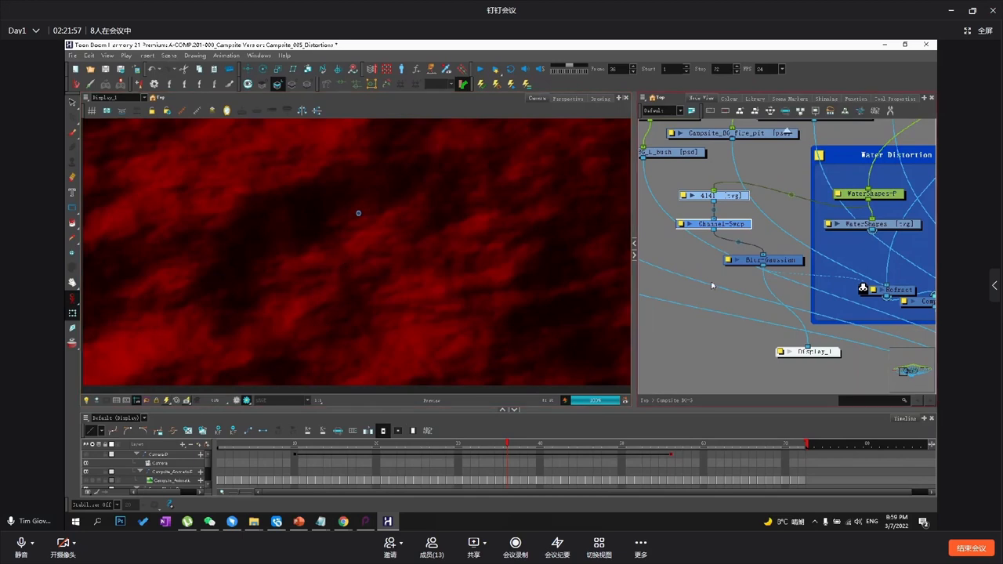
pyautogui.doubleClick(764, 259)
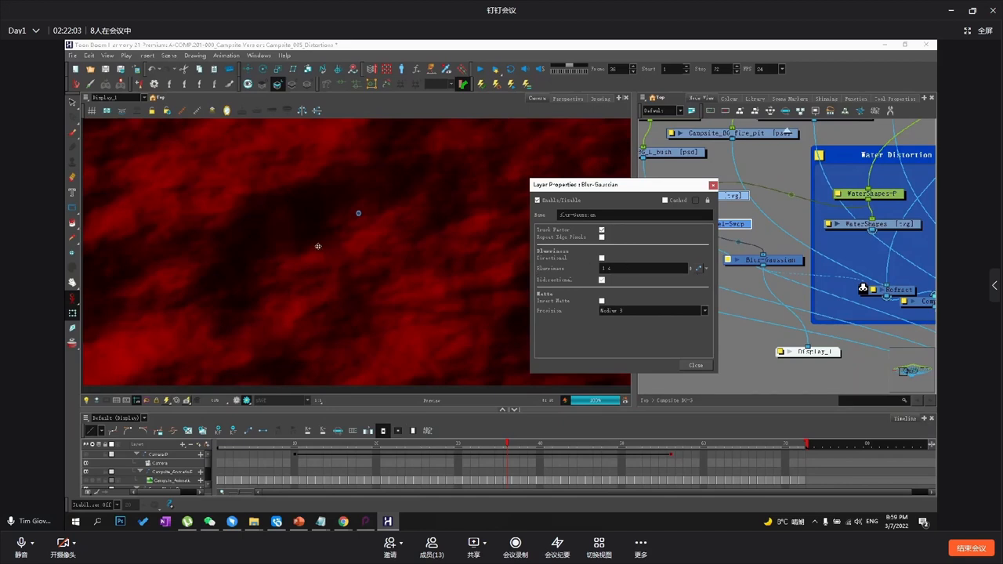
# - Set the Blur-Gaussian precision to High 32 and close its properties
pyautogui.click(703, 310)
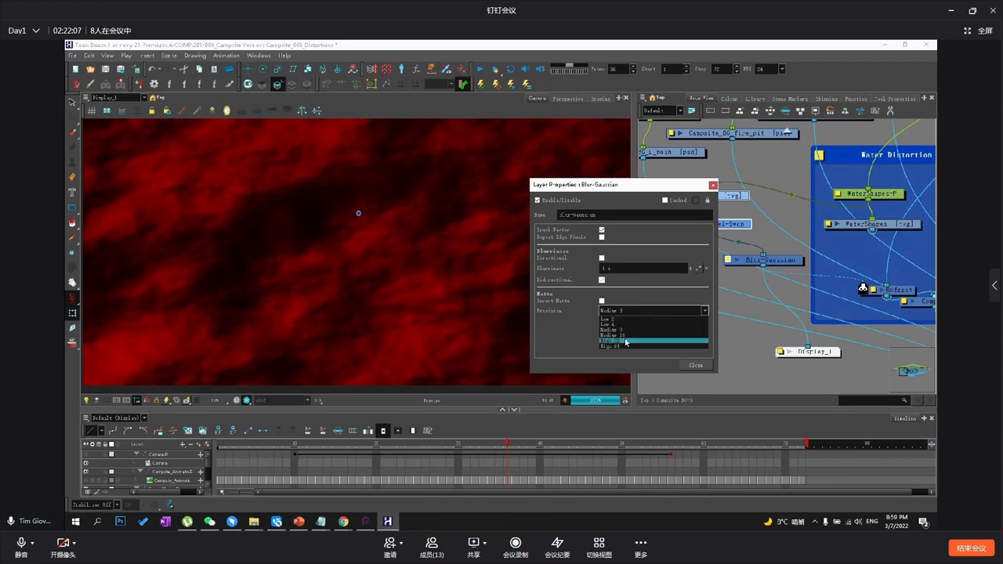
pyautogui.click(611, 341)
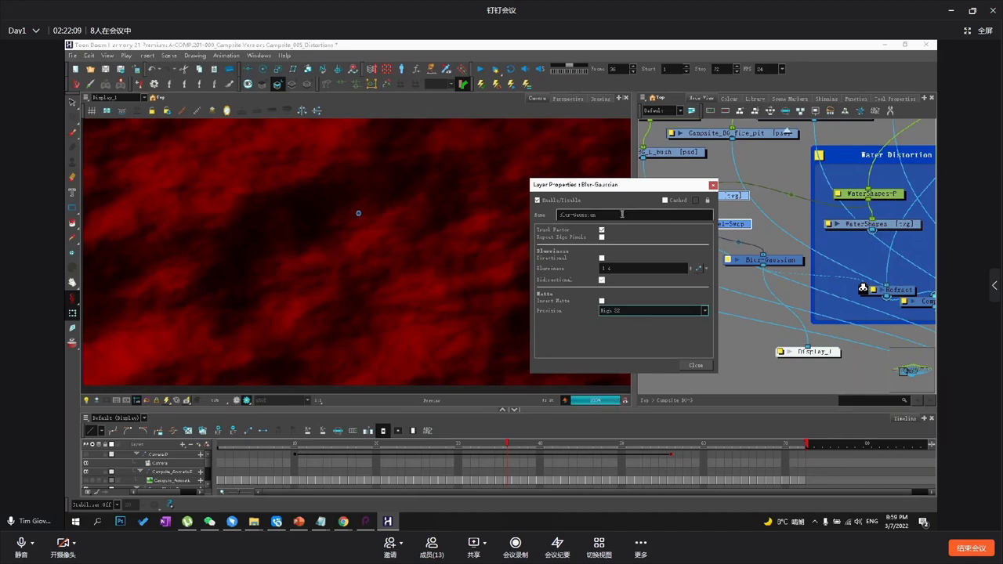
pyautogui.click(695, 366)
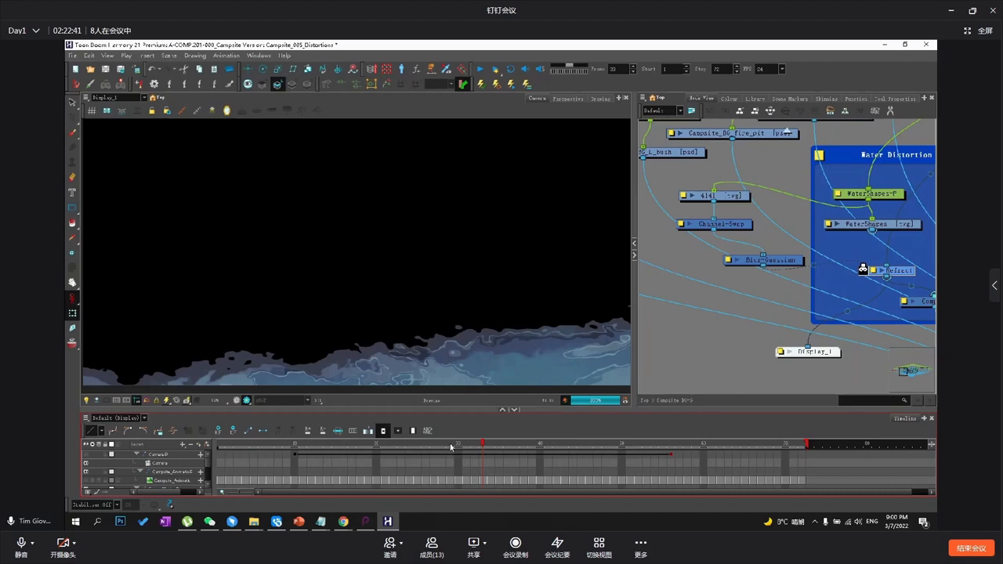
pyautogui.moveTo(574, 280)
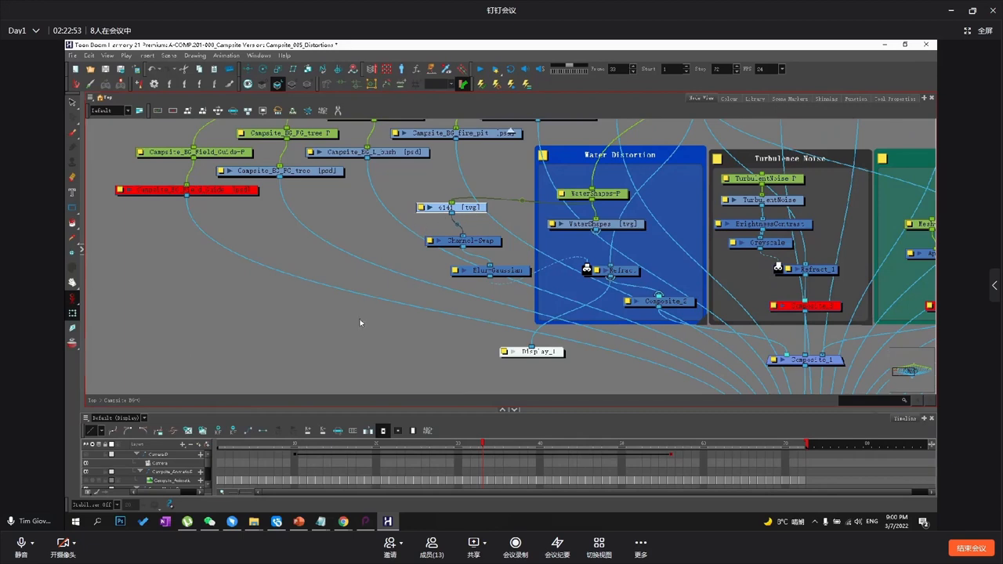
# - Open the Windows Start menu's list of installed apps
pyautogui.click(76, 521)
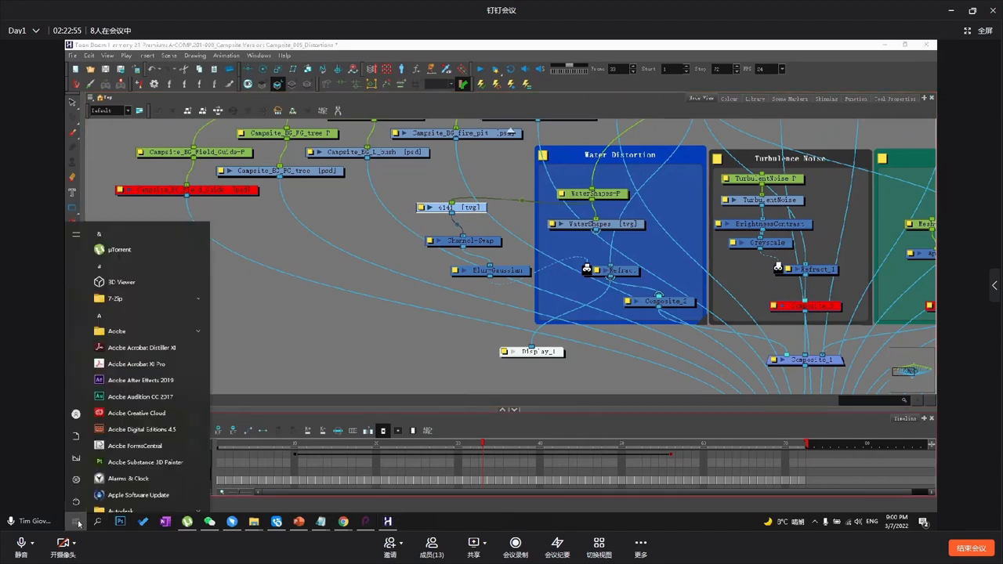